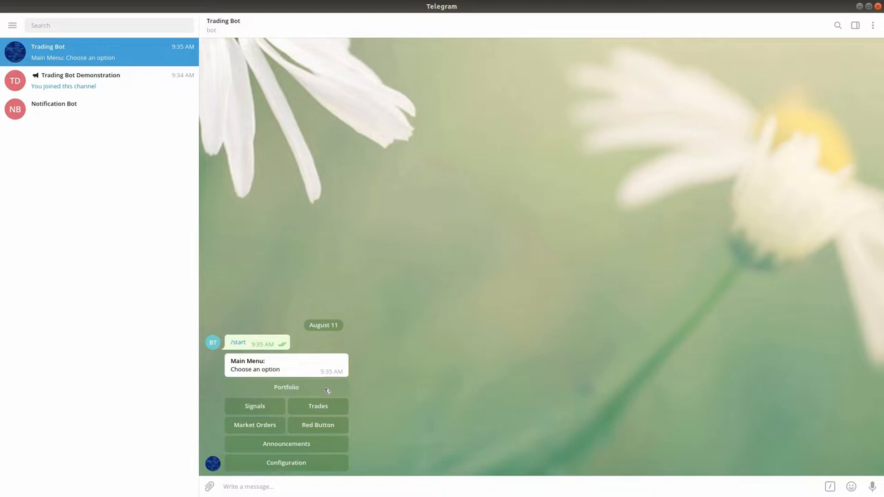
pyautogui.moveTo(309, 388)
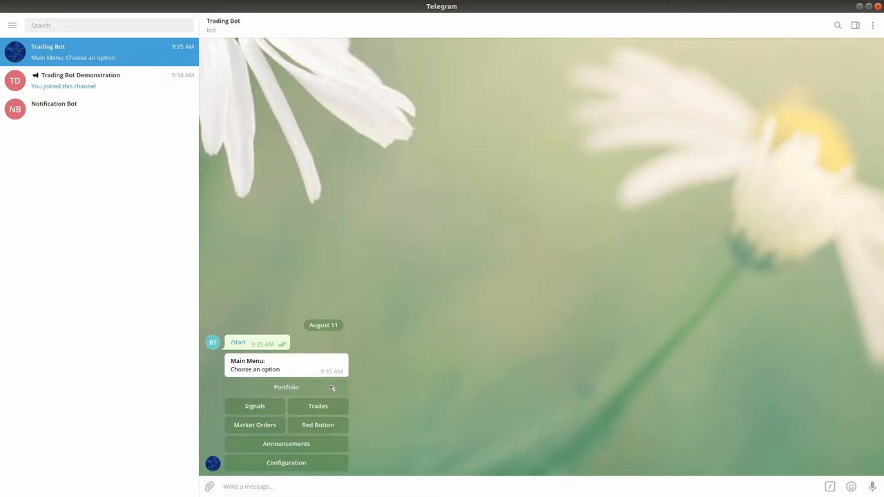
# - Request the Trading Bot's portfolio summary with total BTC and Binance/Bittrex balances
pyautogui.click(285, 386)
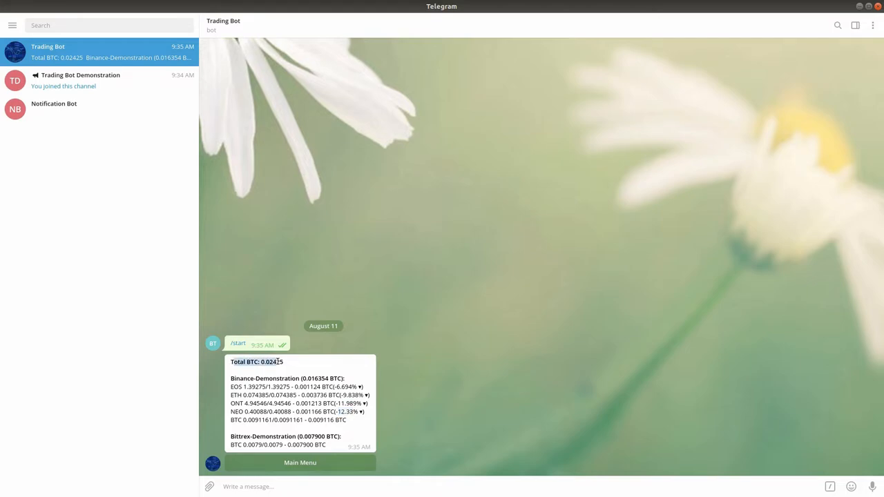
pyautogui.moveTo(307, 367)
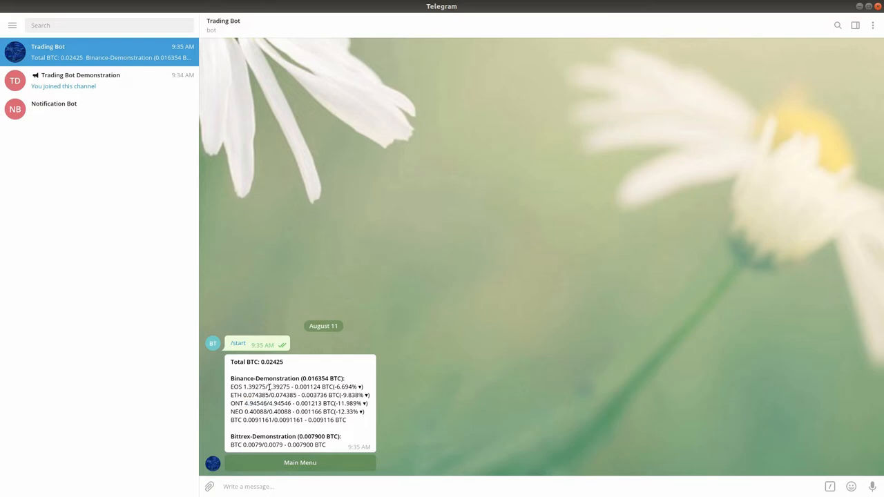
pyautogui.doubleClick(280, 395)
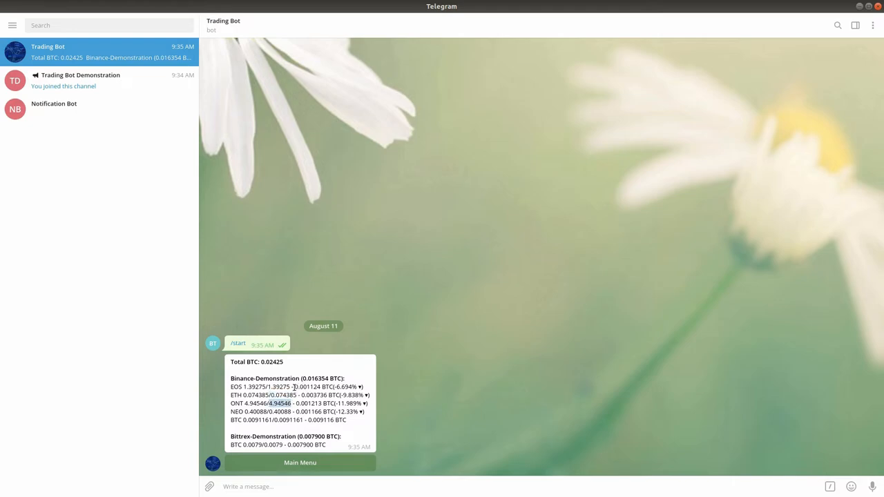
pyautogui.doubleClick(307, 386)
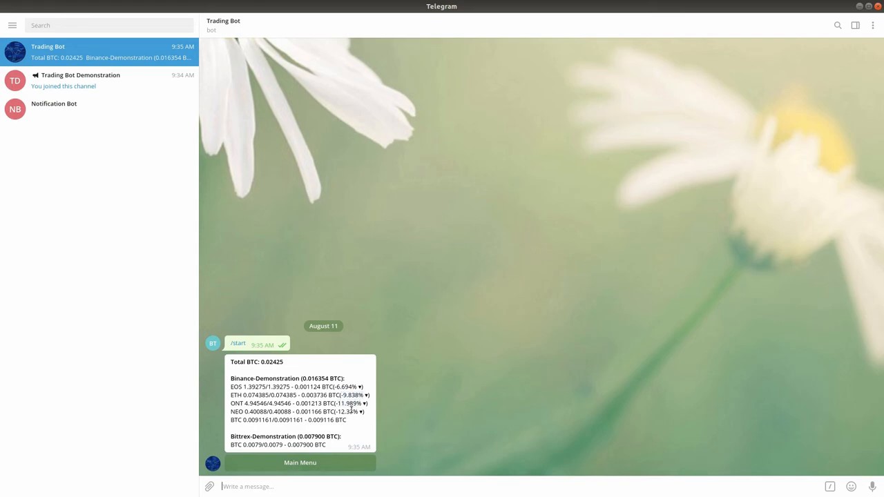
pyautogui.moveTo(434, 305)
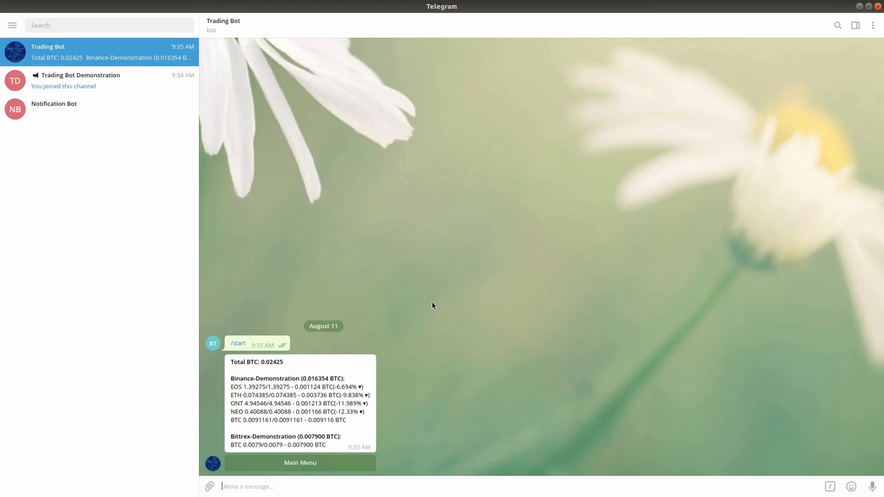